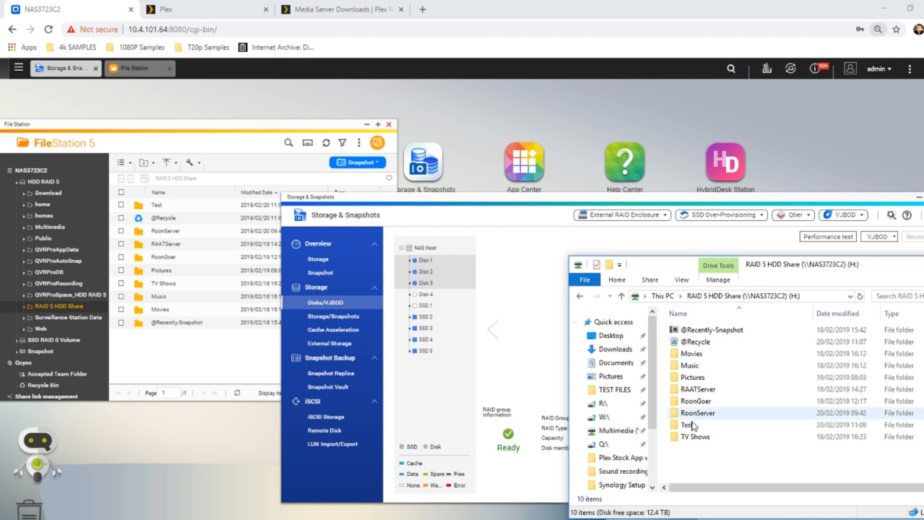
mouse_move(612, 308)
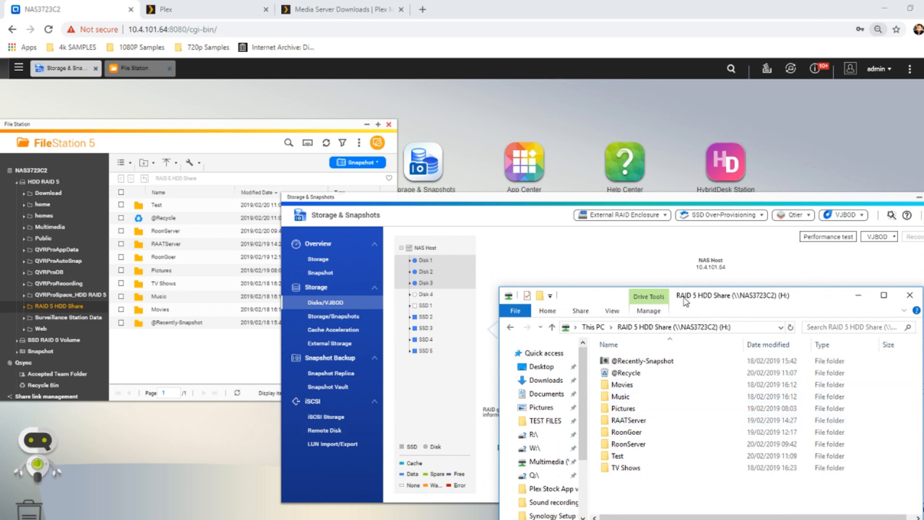
- Show the four episode files in RAID 5 HDD Share's TV Shows folder
click(165, 243)
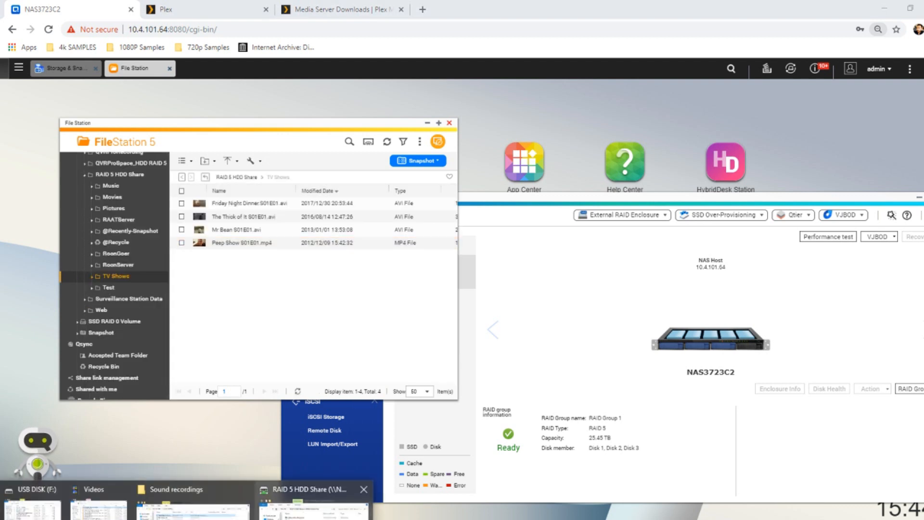
- Open the share's TV Shows folder in Explorer and select The Thick of It S01E01
click(312, 489)
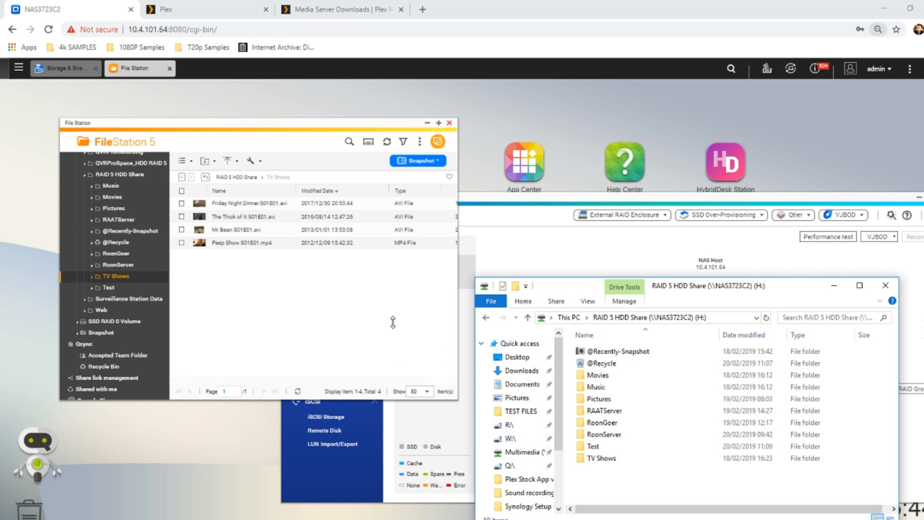
click(601, 458)
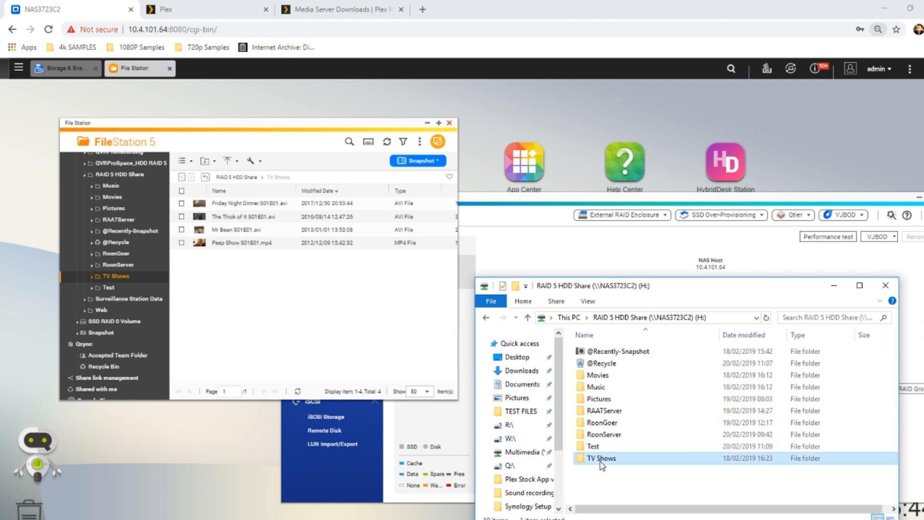
double_click(600, 458)
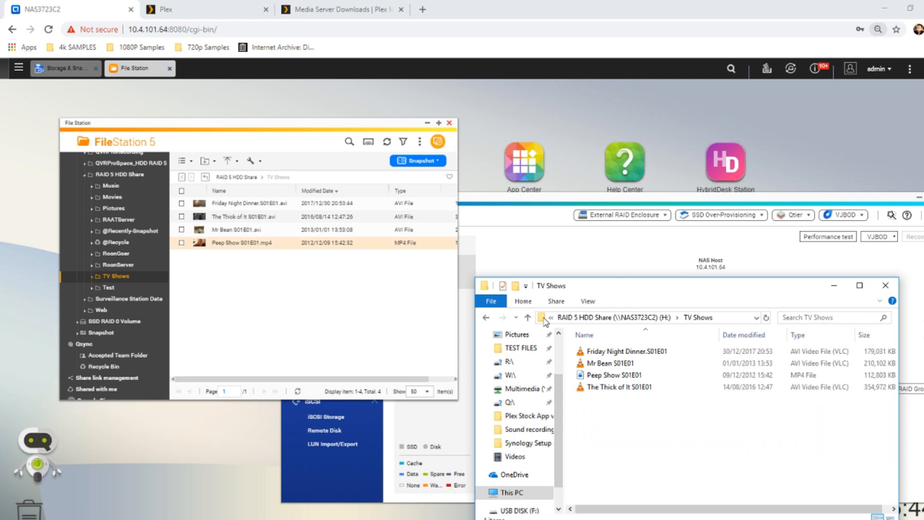
click(614, 374)
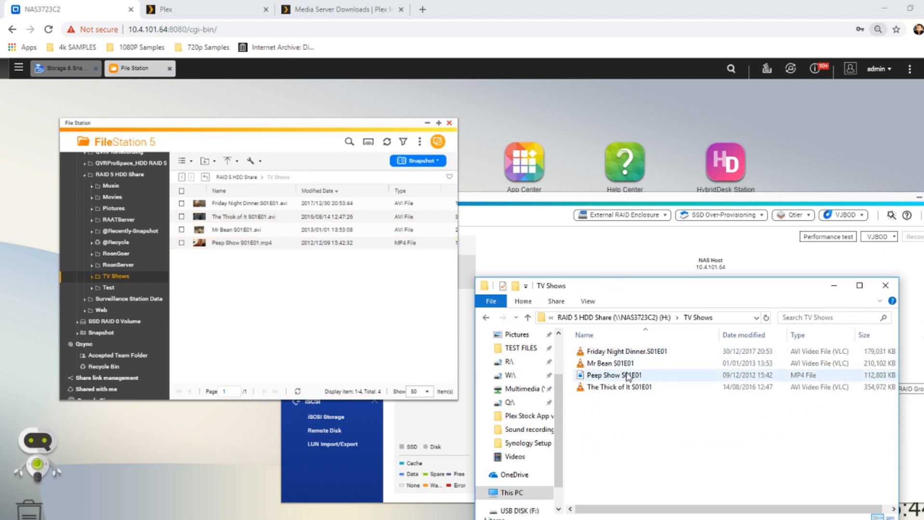
click(615, 386)
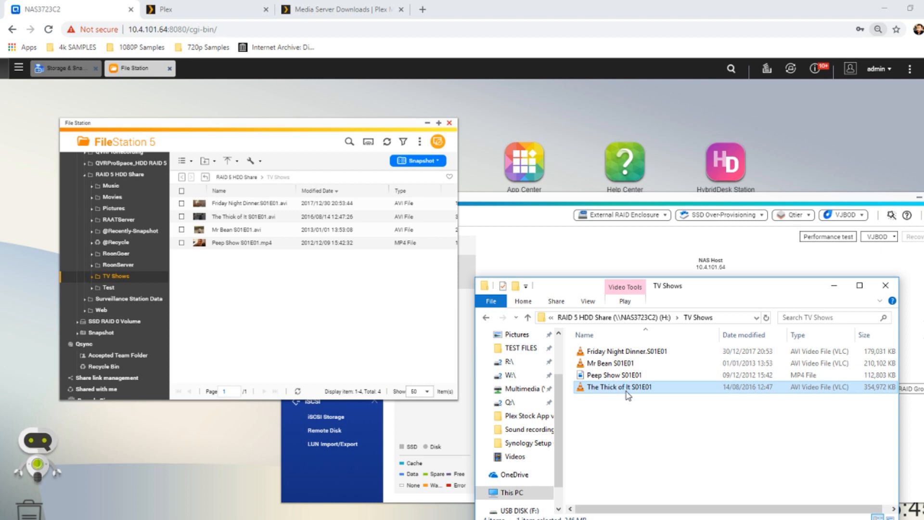
- Watch The Thick of It S01E01 in VLC, then close the player
double_click(619, 387)
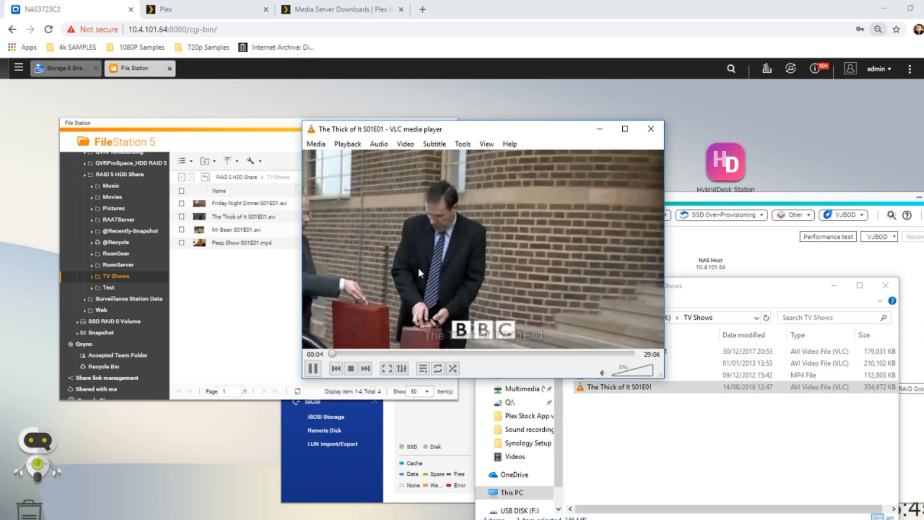
mouse_move(477, 152)
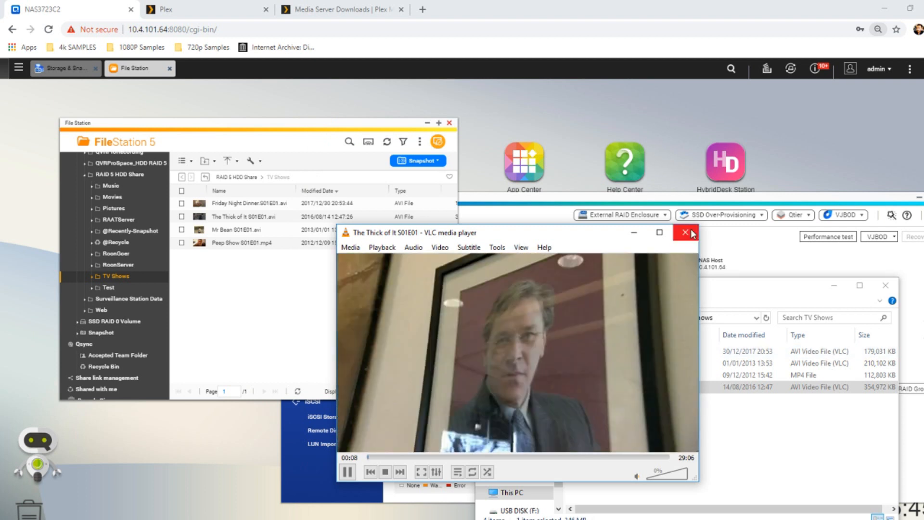
click(685, 232)
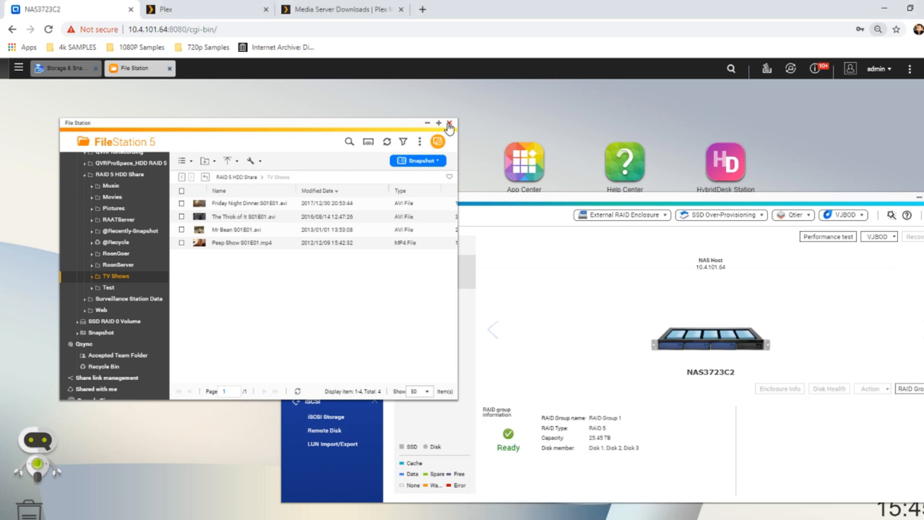
- Close File Station to reveal RAID Group 1 (RAID 5, 25.45 TB) as Ready
click(450, 126)
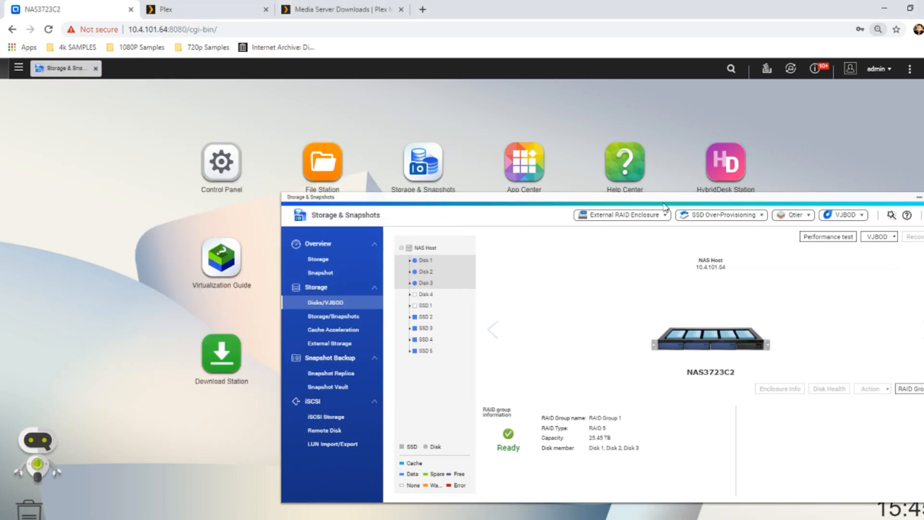
click(910, 388)
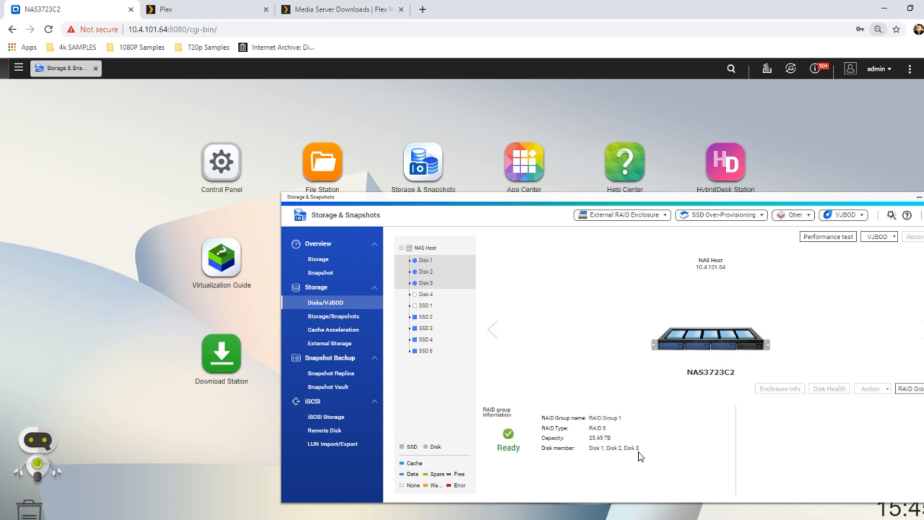
mouse_move(693, 344)
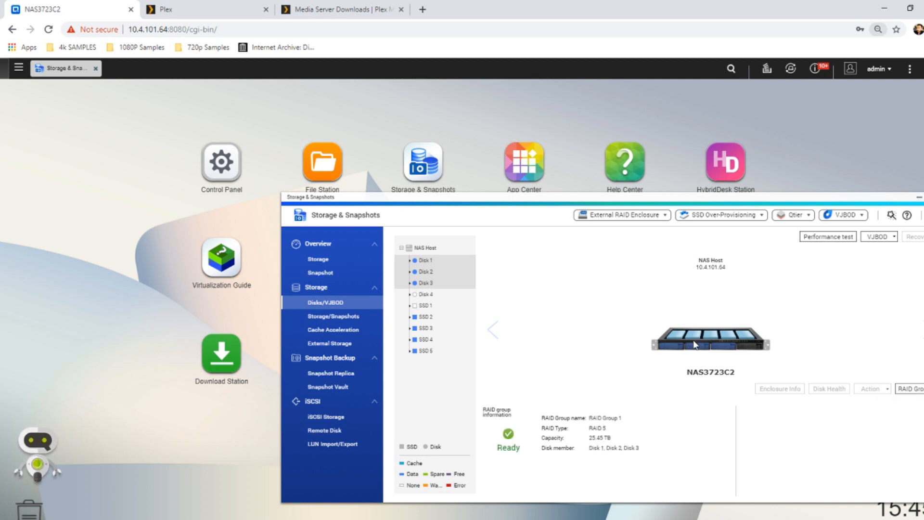
mouse_move(424, 260)
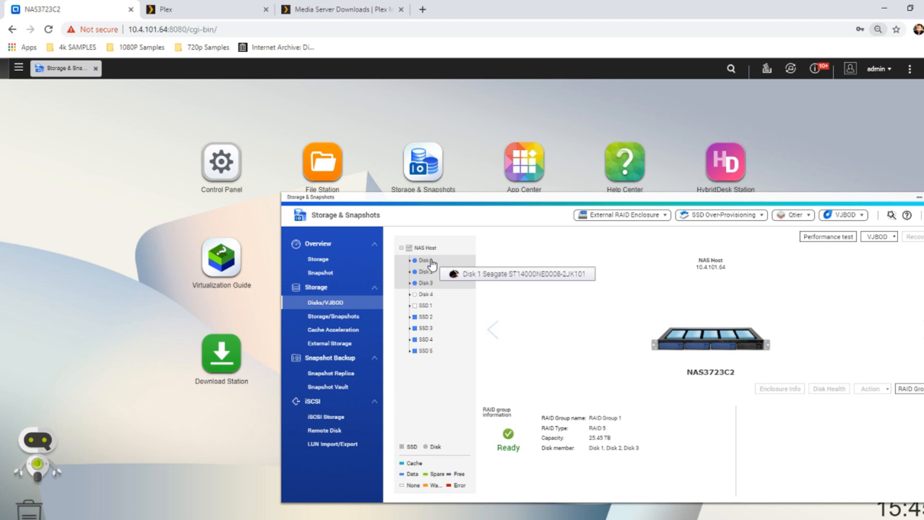
mouse_move(350, 323)
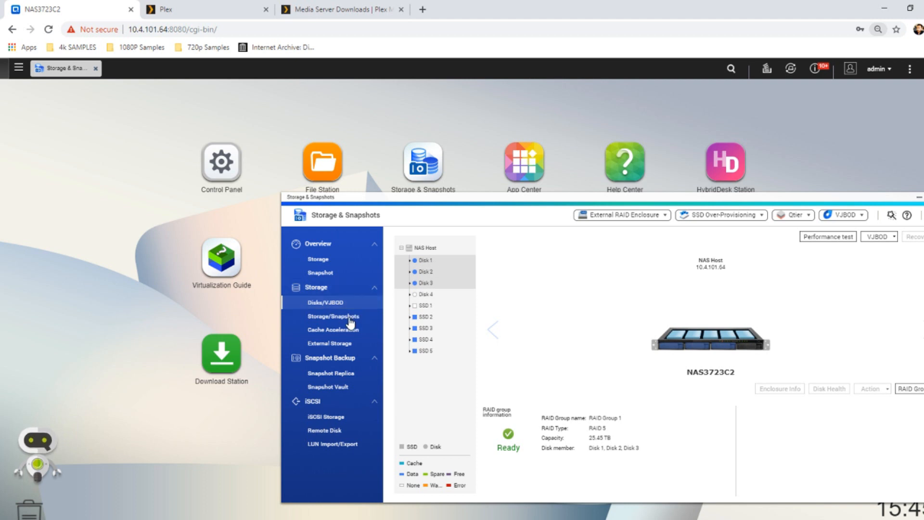
mouse_move(427, 283)
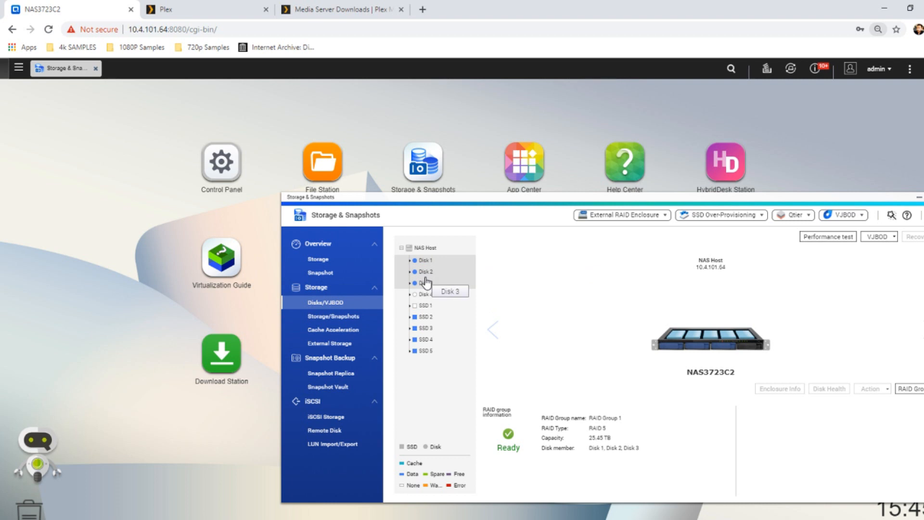
mouse_move(425, 270)
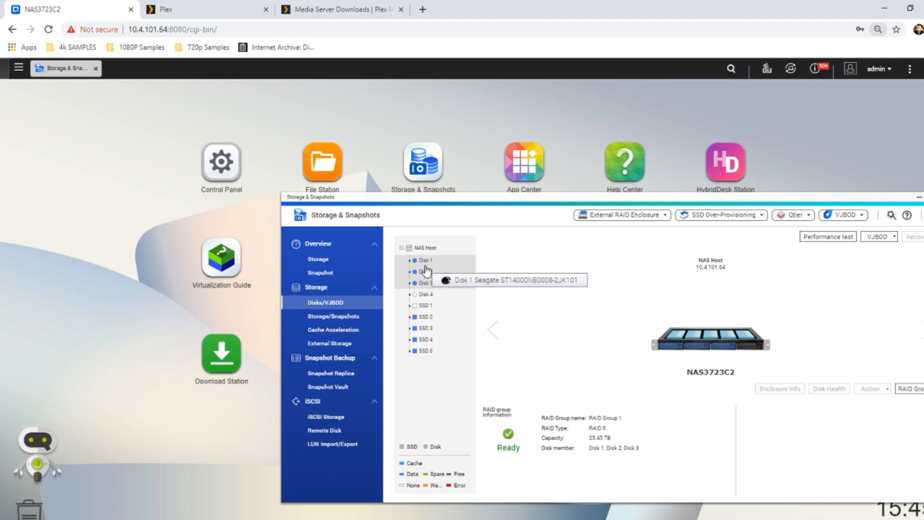
mouse_move(418, 293)
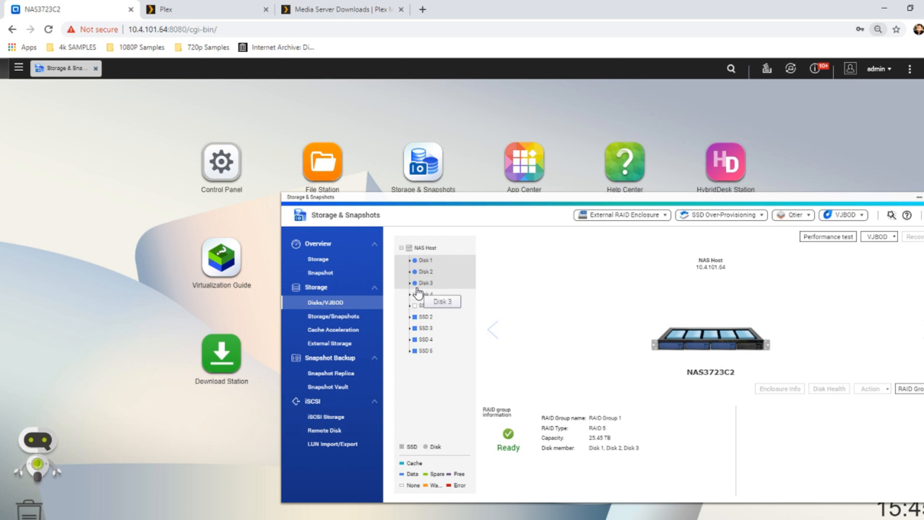
mouse_move(418, 315)
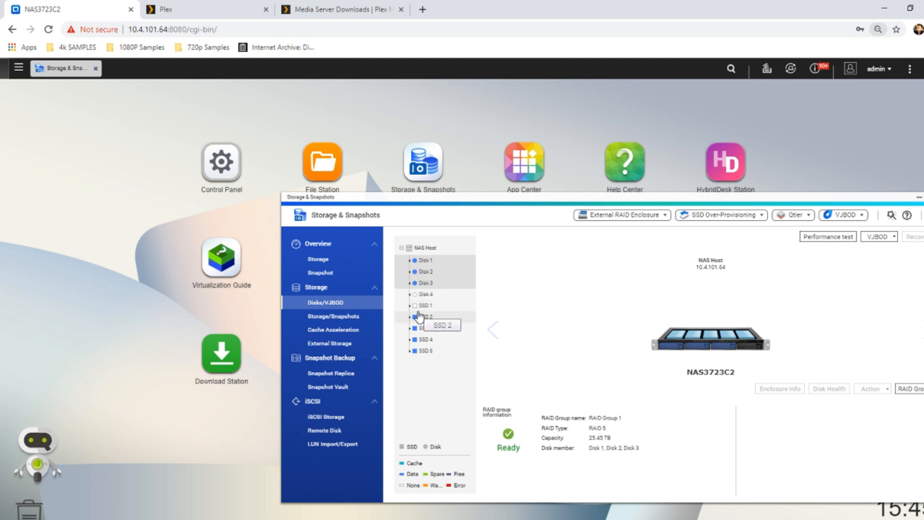
mouse_move(422, 295)
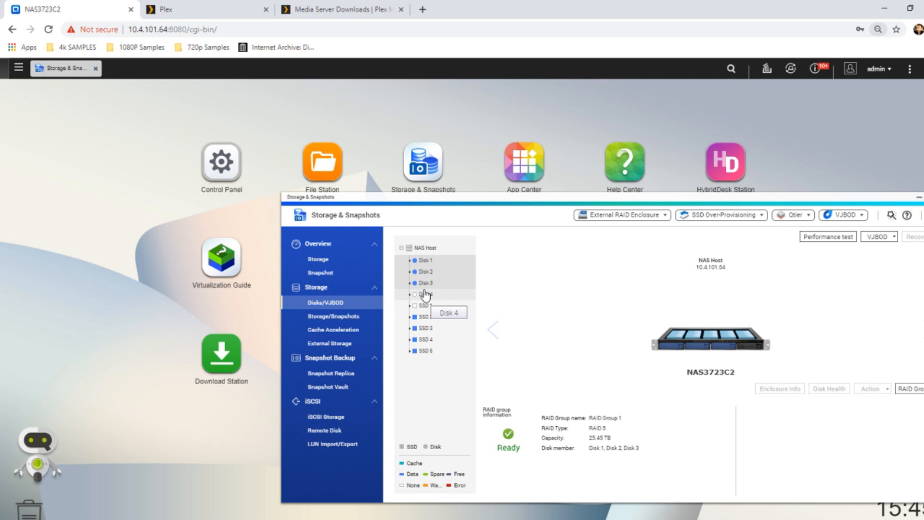
mouse_move(576, 293)
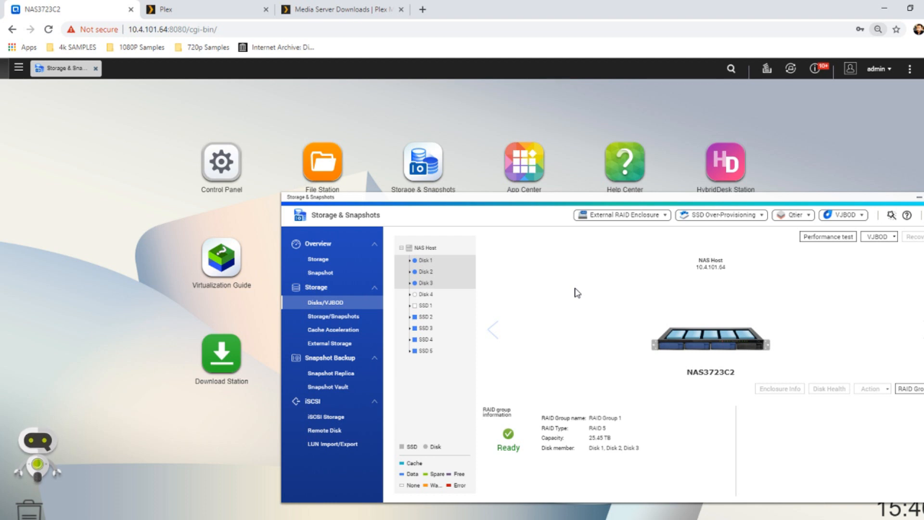
mouse_move(569, 413)
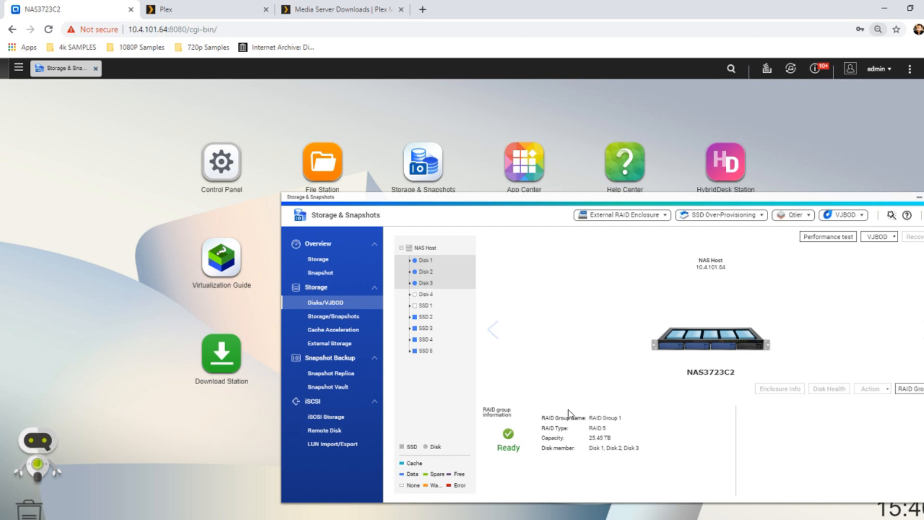
mouse_move(535, 435)
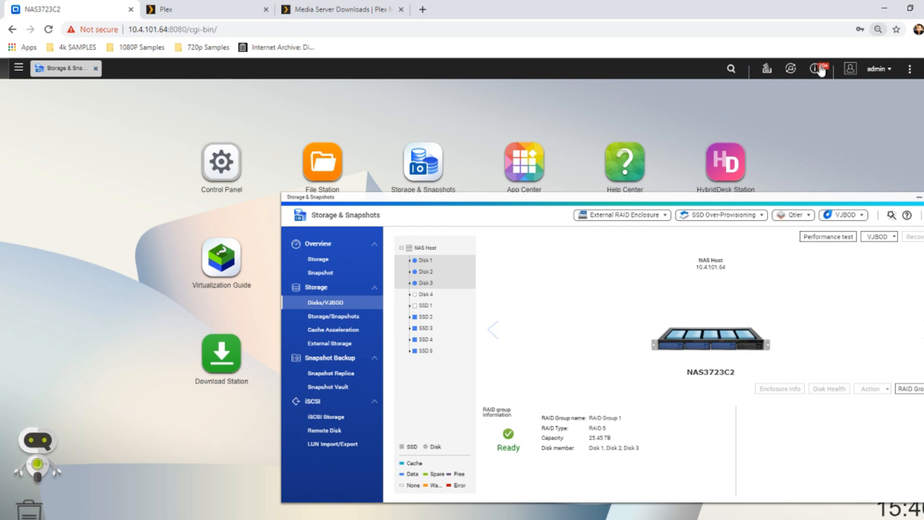
mouse_move(181, 129)
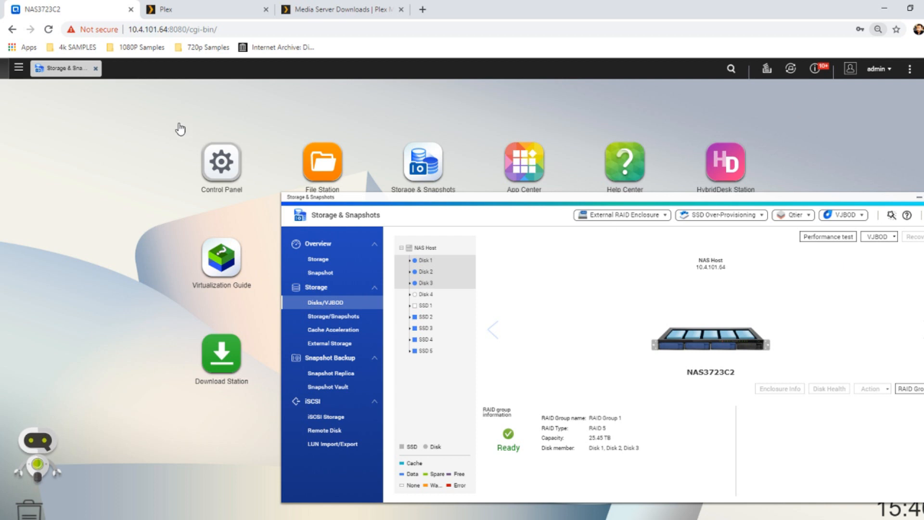
mouse_move(183, 165)
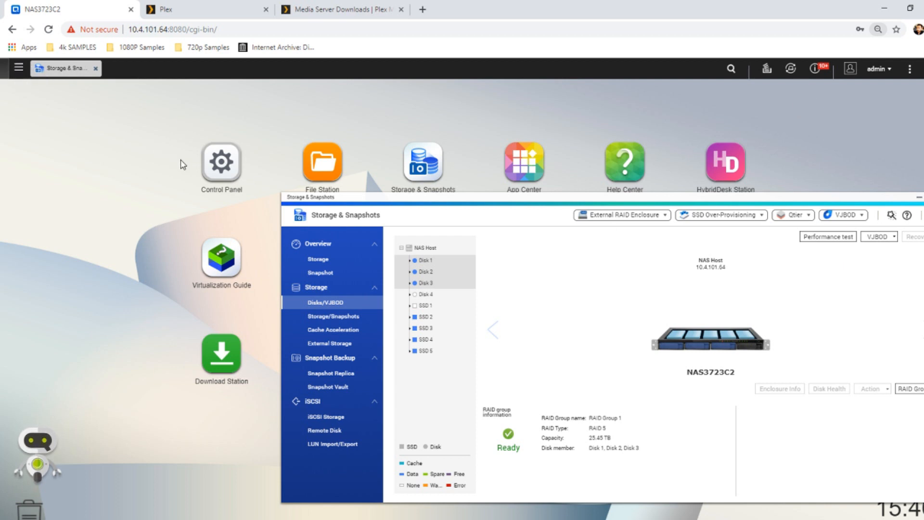
mouse_move(216, 172)
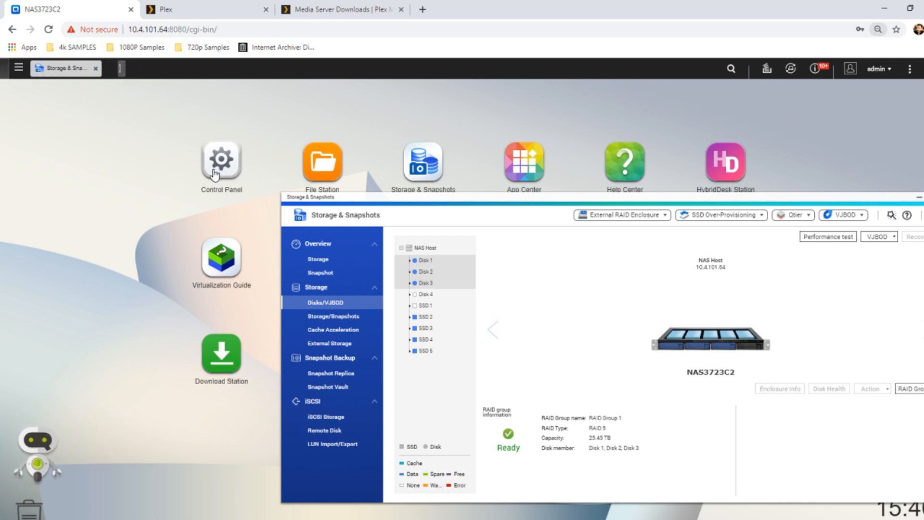
- Open Control Panel and bring back Storage & Snapshots showing RAID Group 1 Degraded
click(220, 159)
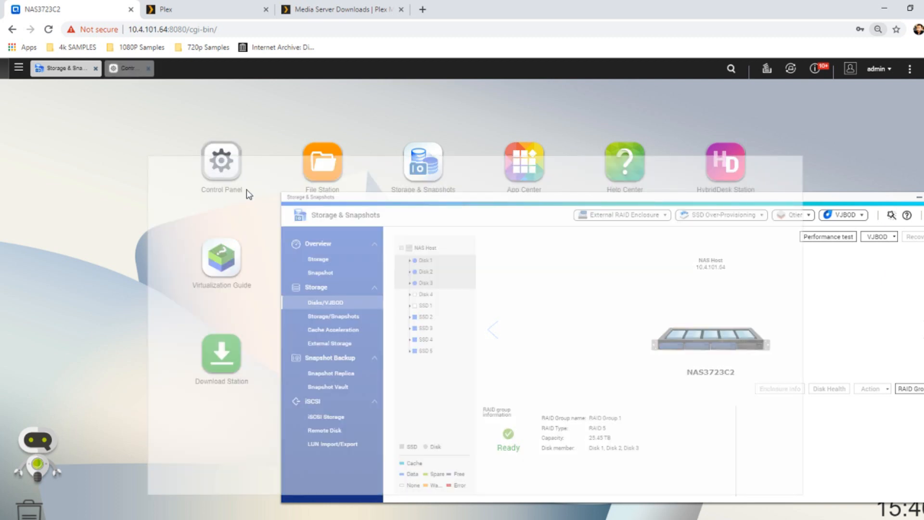
click(221, 162)
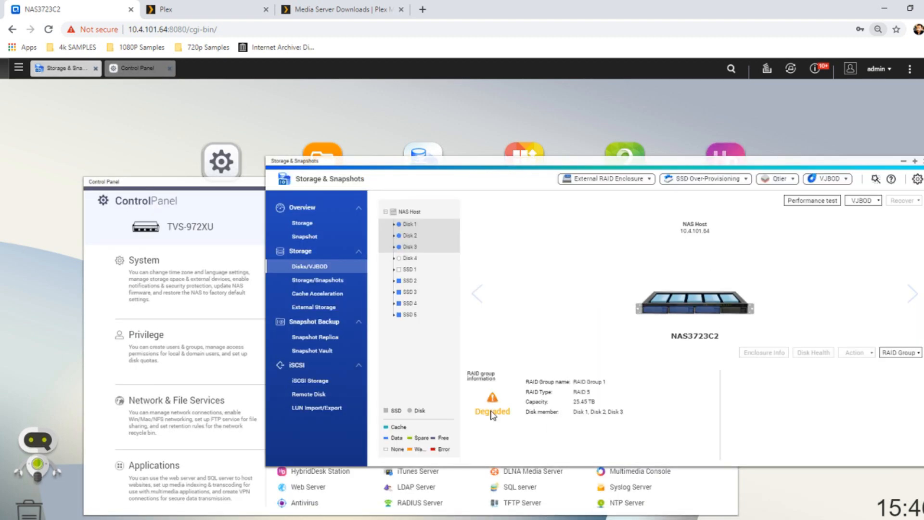
mouse_move(519, 418)
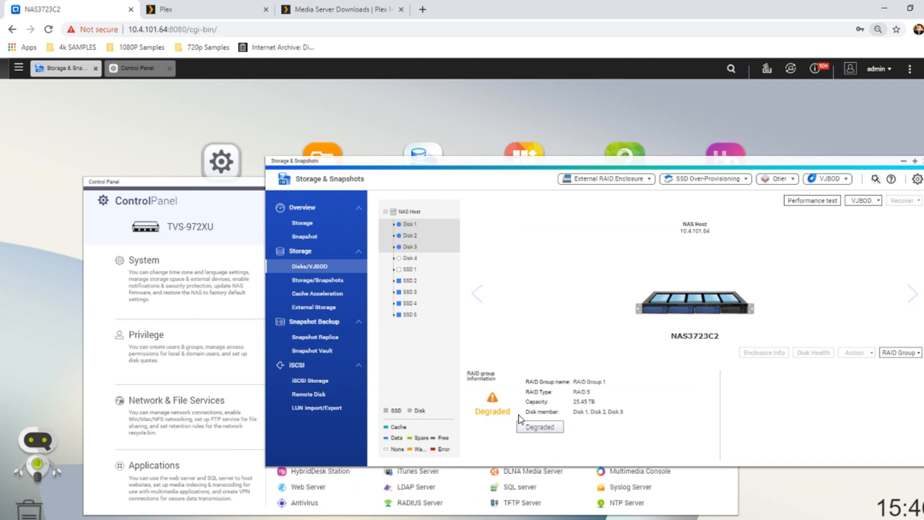
mouse_move(508, 414)
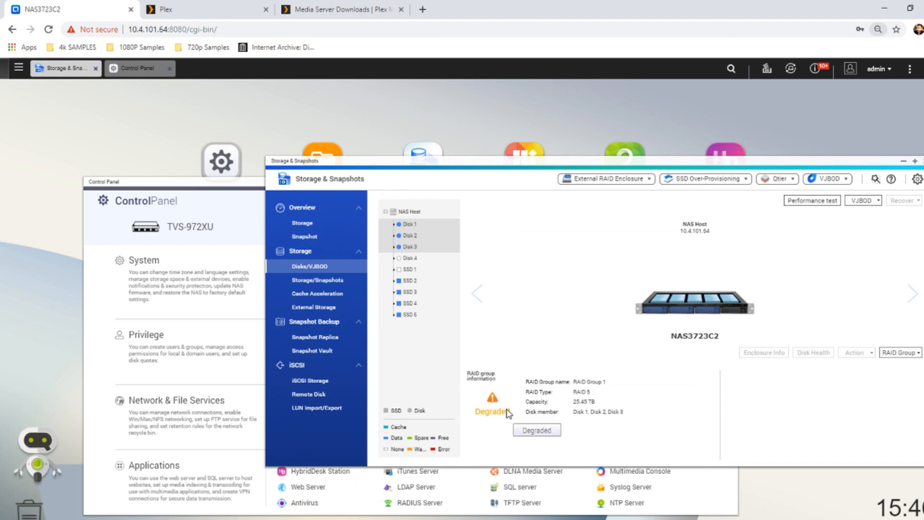
mouse_move(499, 407)
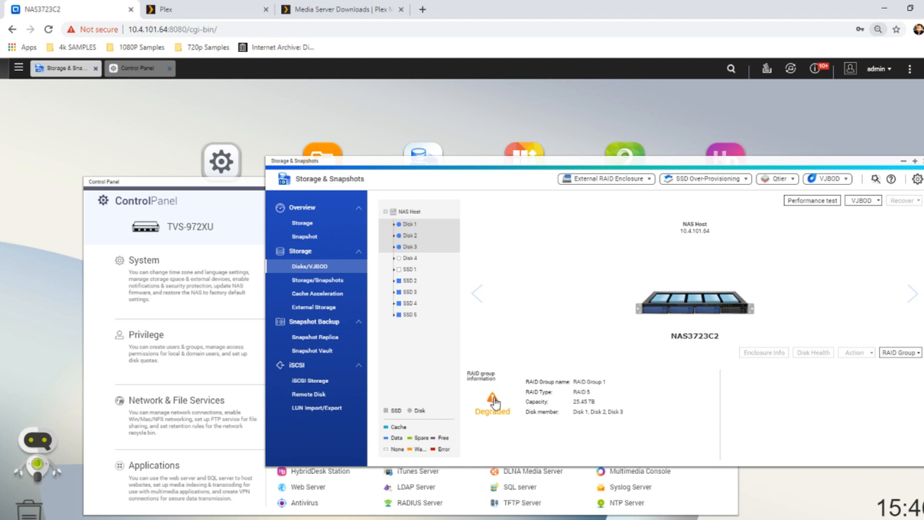
mouse_move(493, 410)
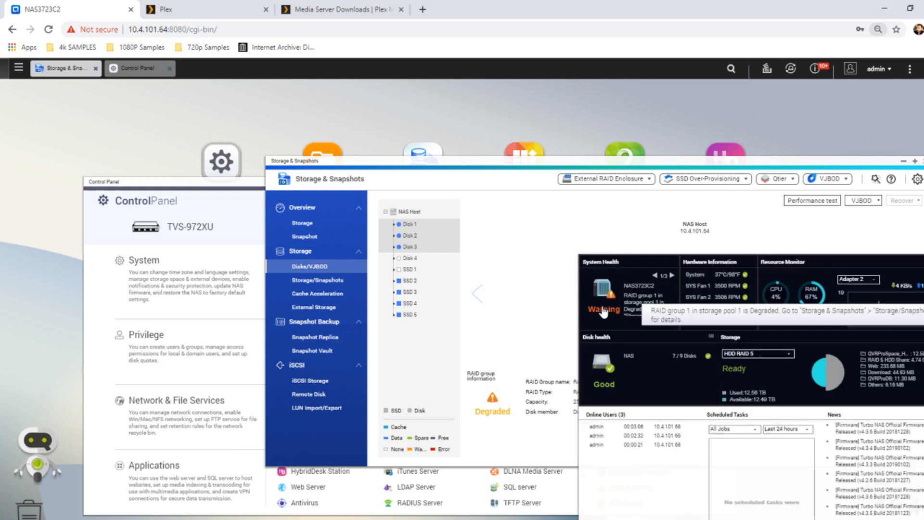
mouse_move(704, 301)
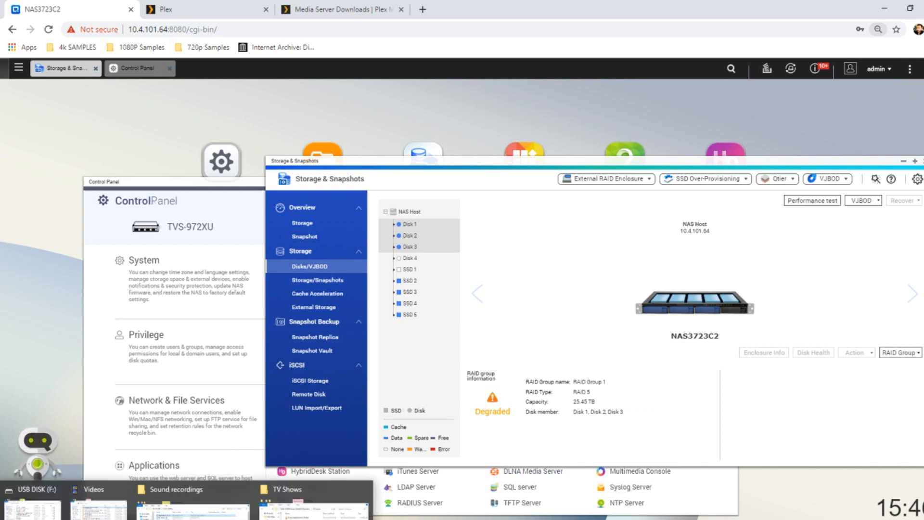
- Switch back to the TV Shows folder window in File Explorer
click(32, 493)
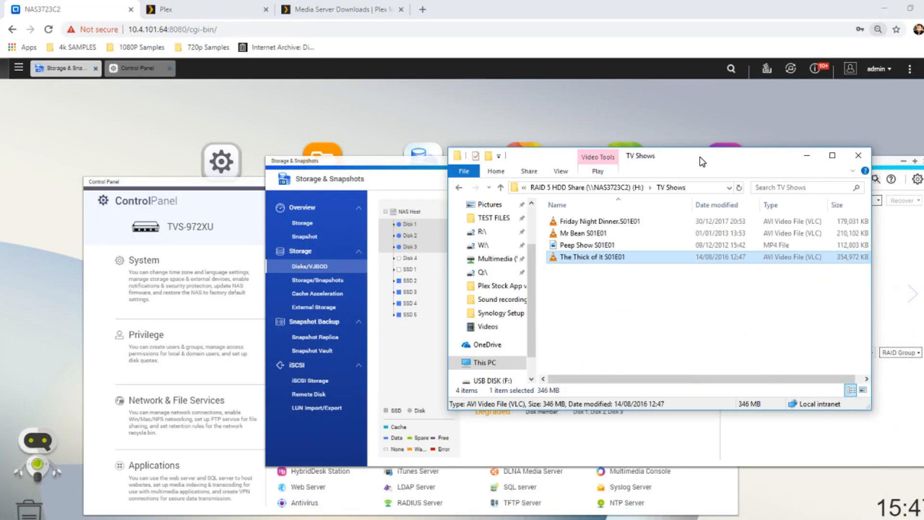
mouse_move(606, 263)
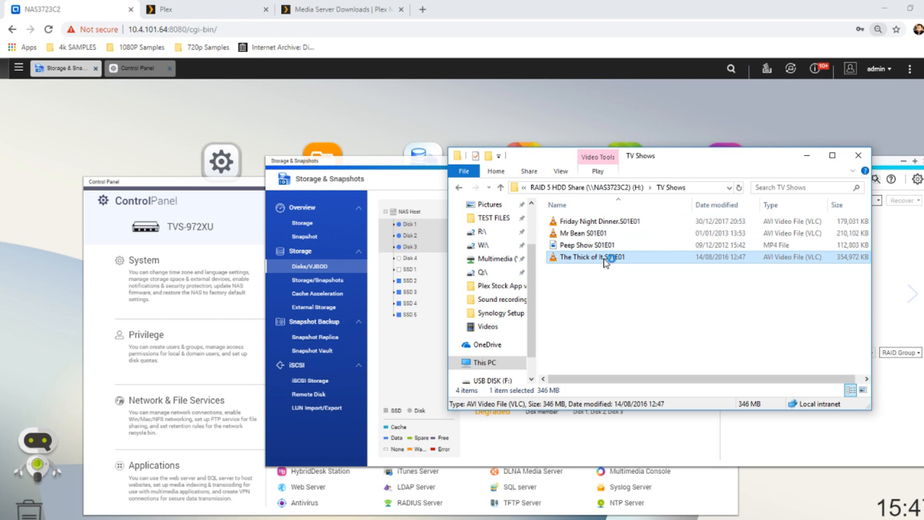
- Play The Thick of It S01E01, close it, then play Mr Bean S01E01
double_click(591, 256)
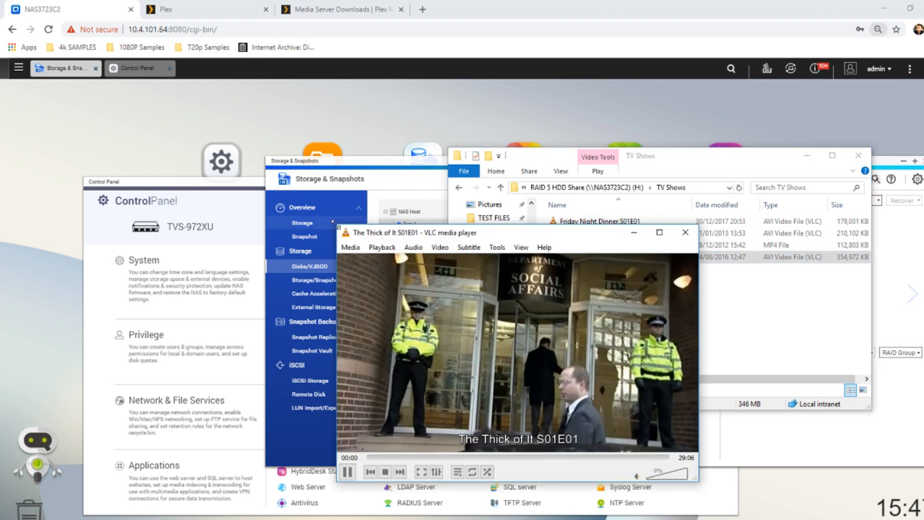
click(347, 471)
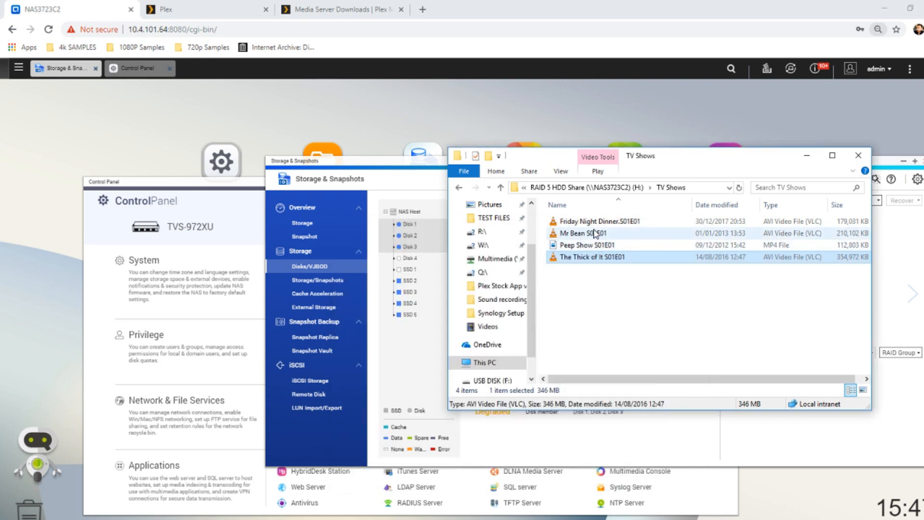
click(580, 232)
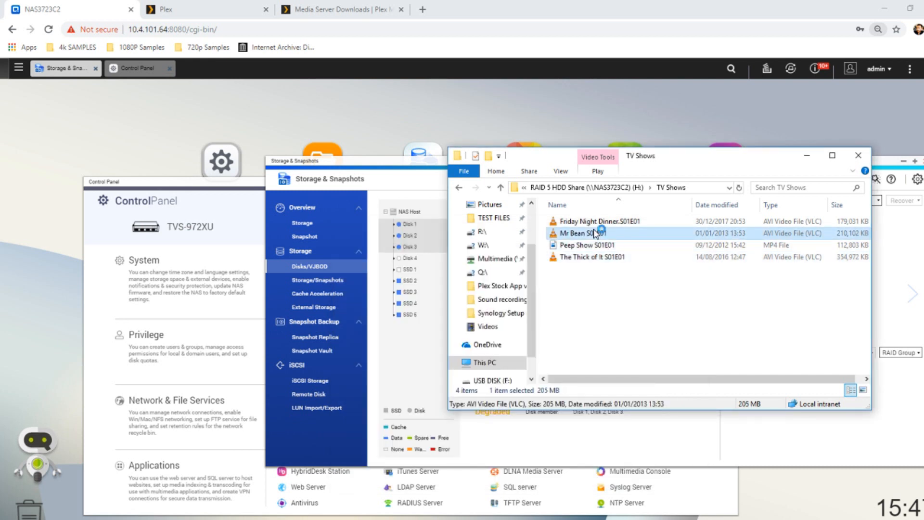
double_click(583, 233)
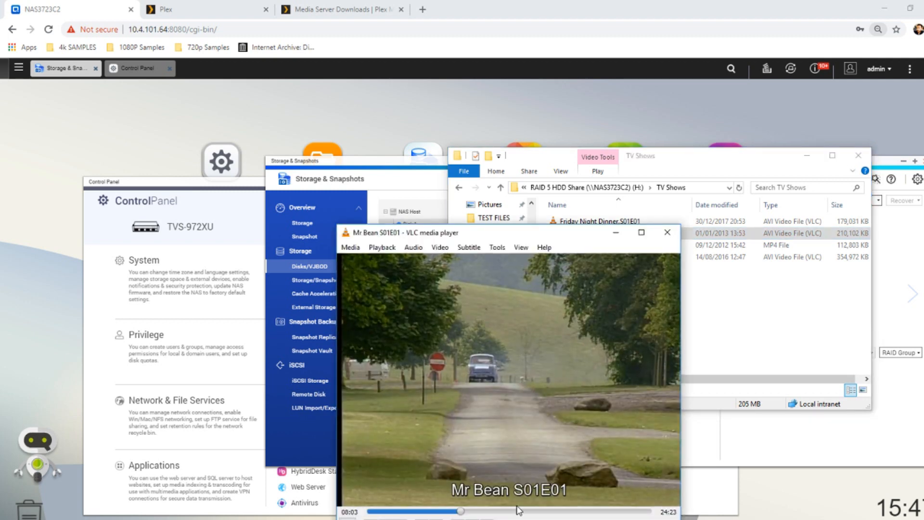
mouse_move(527, 508)
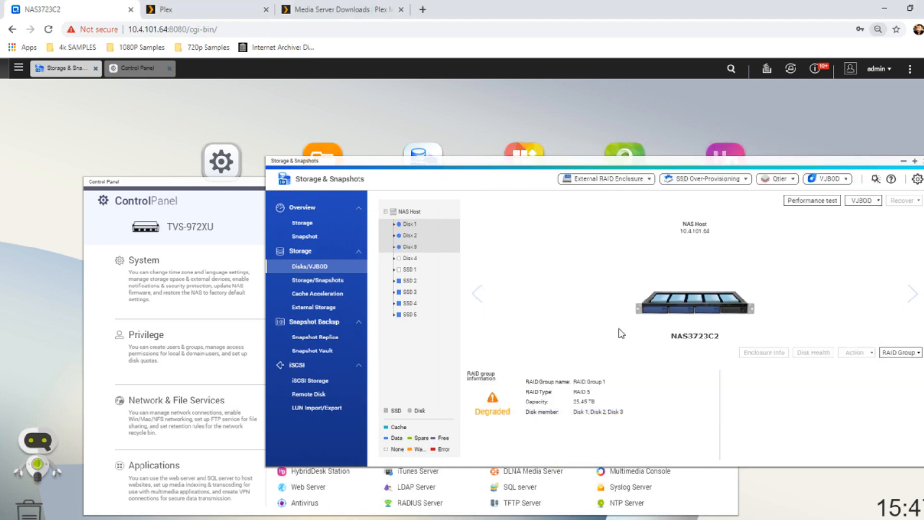
mouse_move(315, 271)
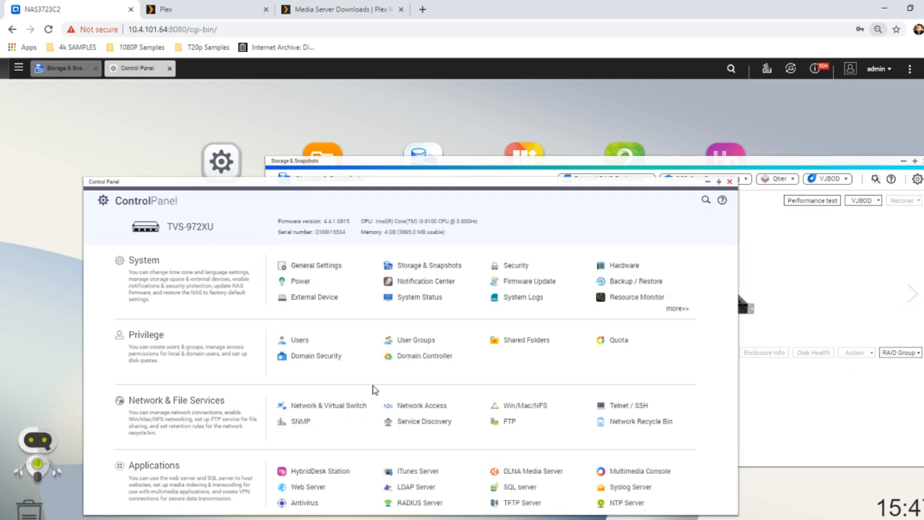
mouse_move(428, 265)
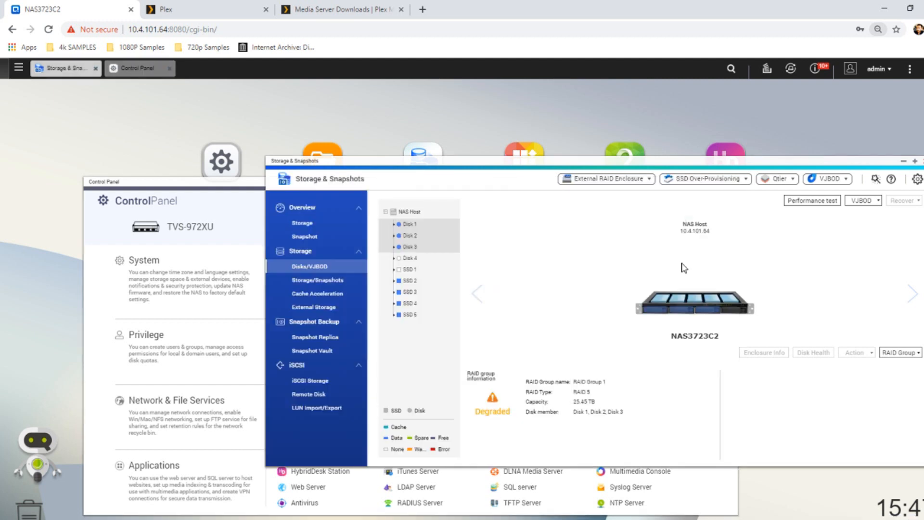
mouse_move(600, 379)
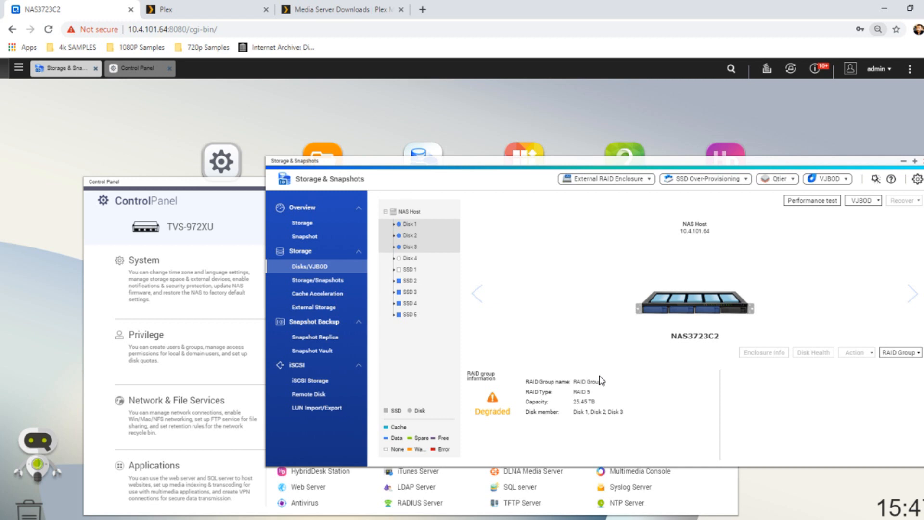
mouse_move(409, 227)
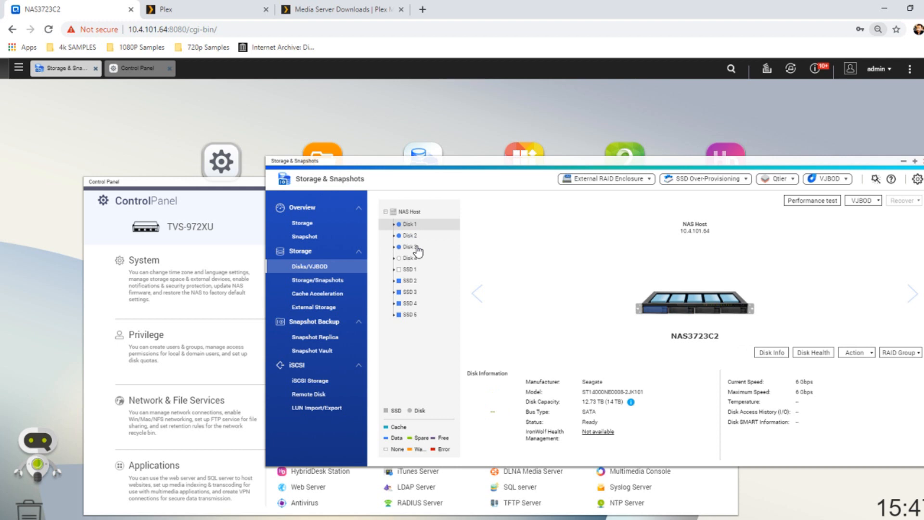
- View details for Disk 2, Disk 3, then Disk 1 (Seagate, 14 TB, Ready)
click(409, 235)
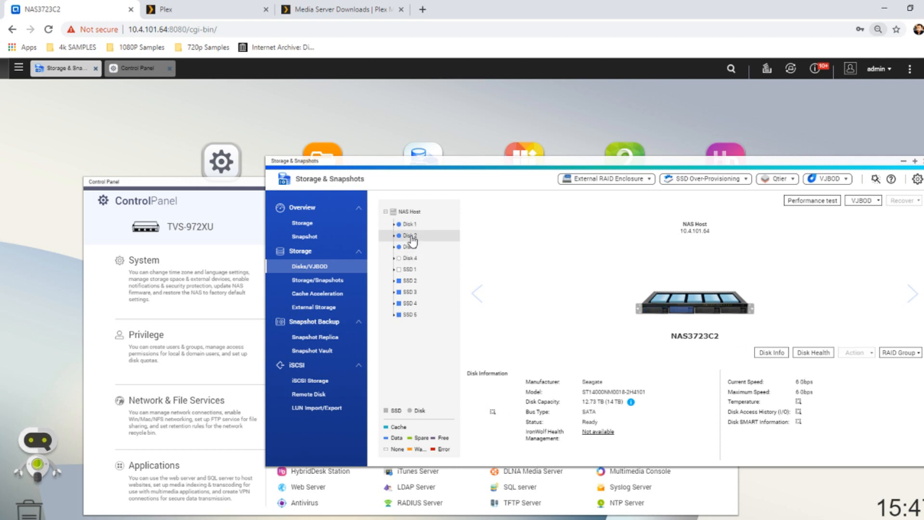
click(408, 235)
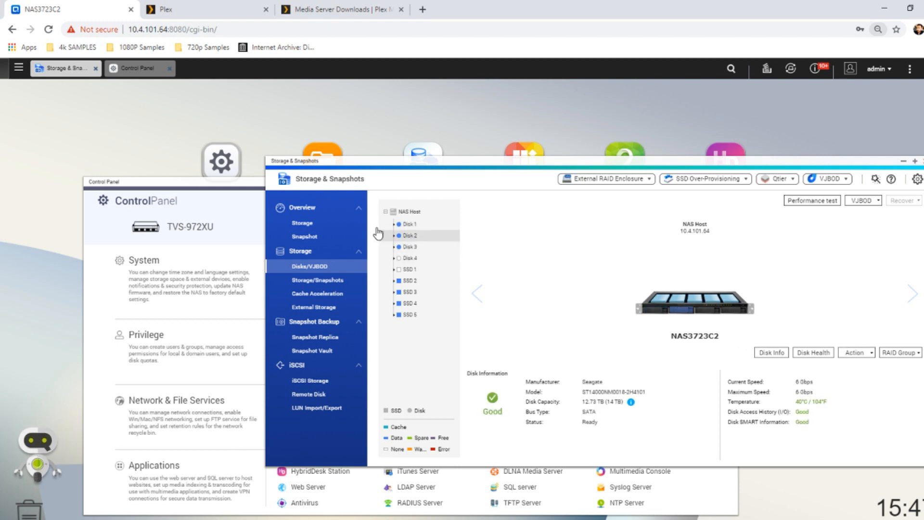
click(408, 246)
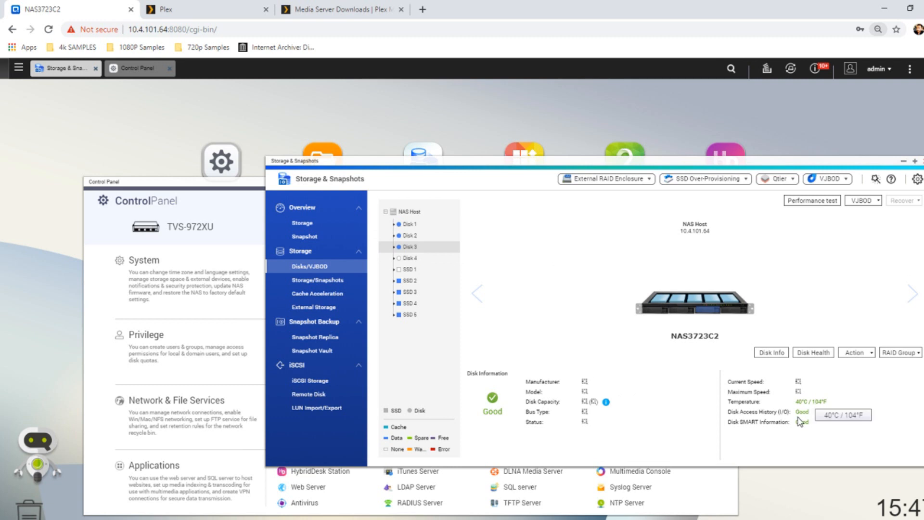
click(408, 224)
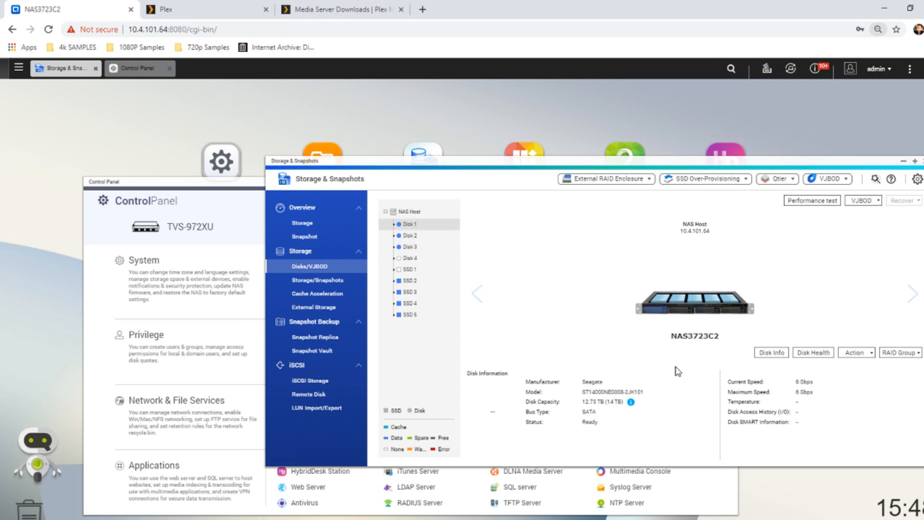
mouse_move(627, 389)
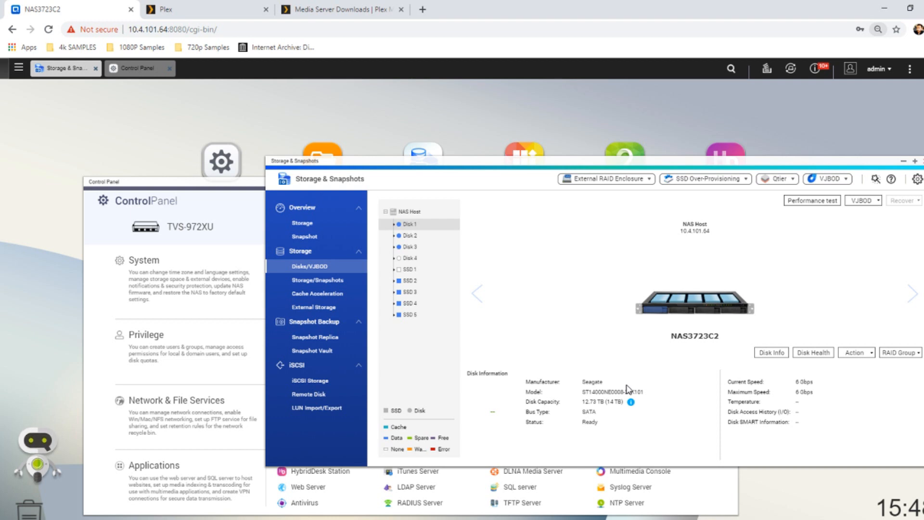
mouse_move(638, 425)
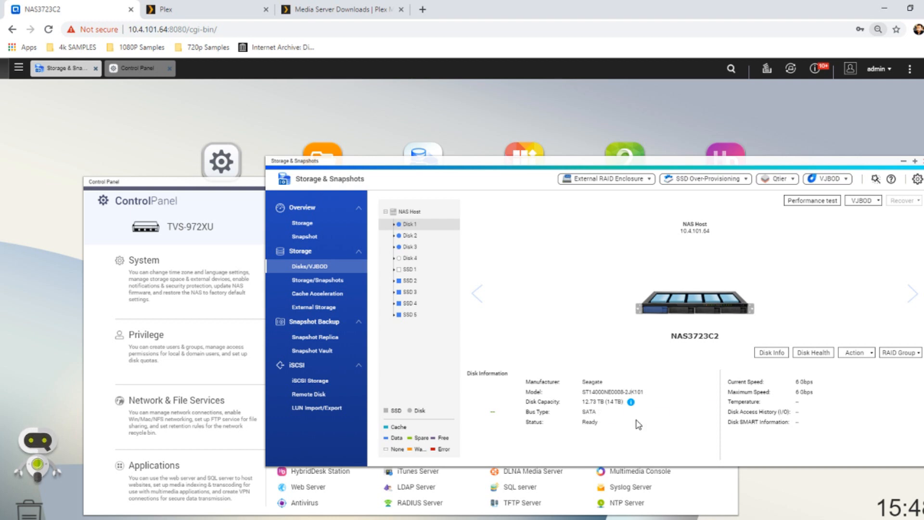
mouse_move(409, 236)
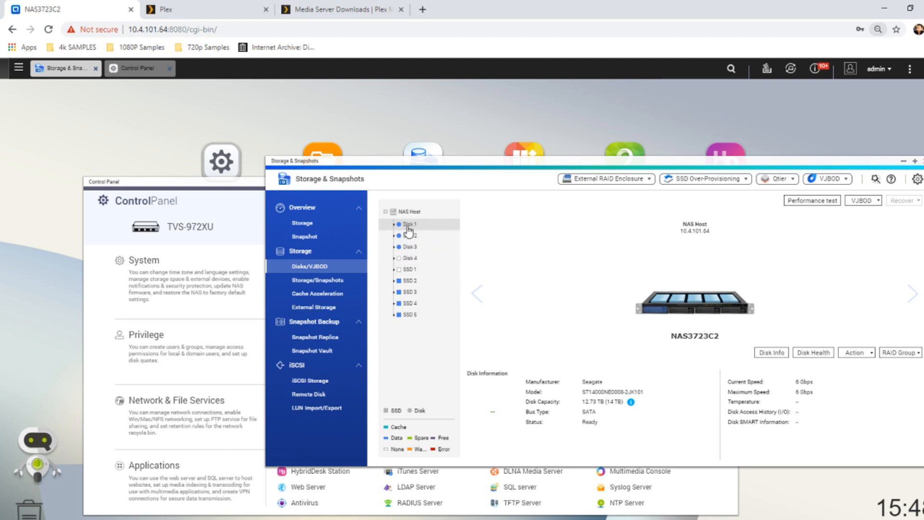
- Confirm Disk 1 does not exist and RAID Group 1 is Degraded
click(409, 224)
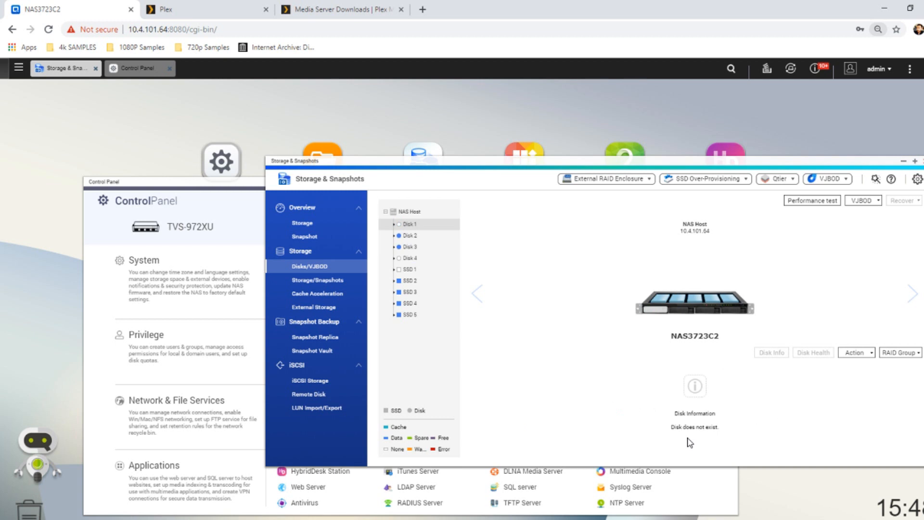
mouse_move(686, 433)
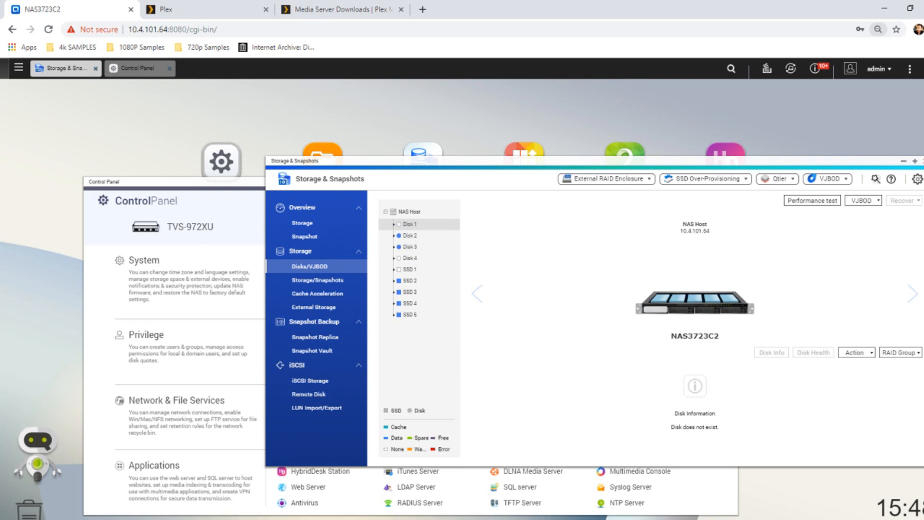
mouse_move(410, 235)
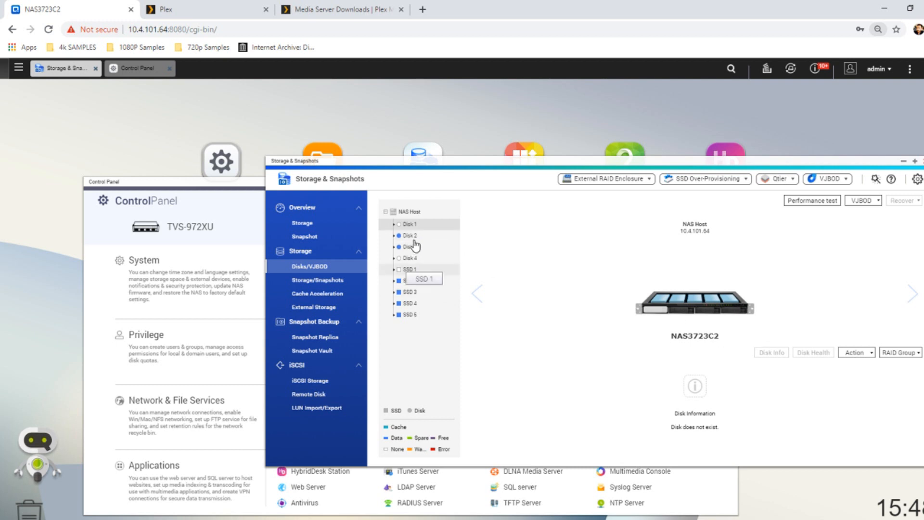
click(899, 352)
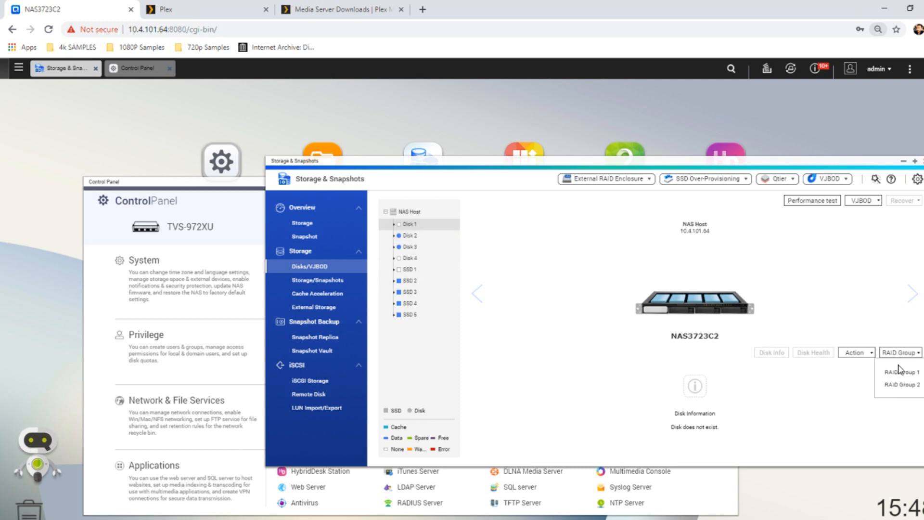
click(899, 371)
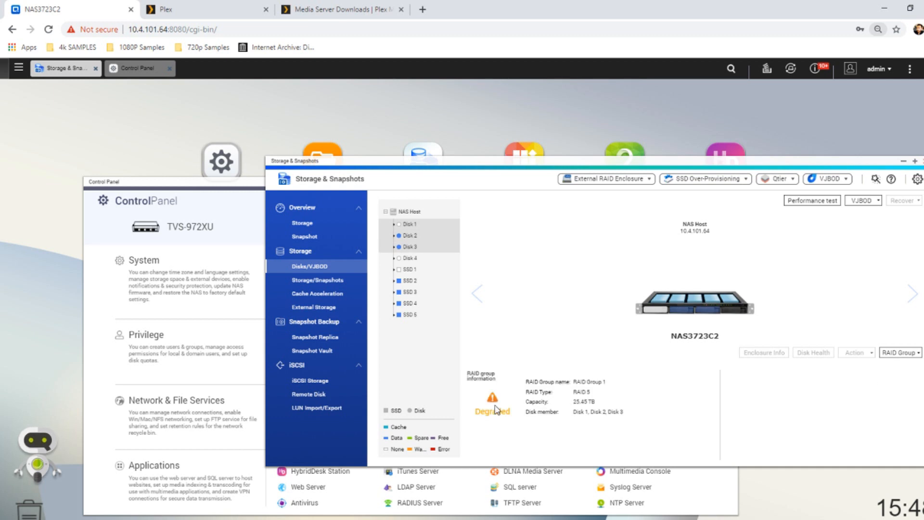
mouse_move(906, 363)
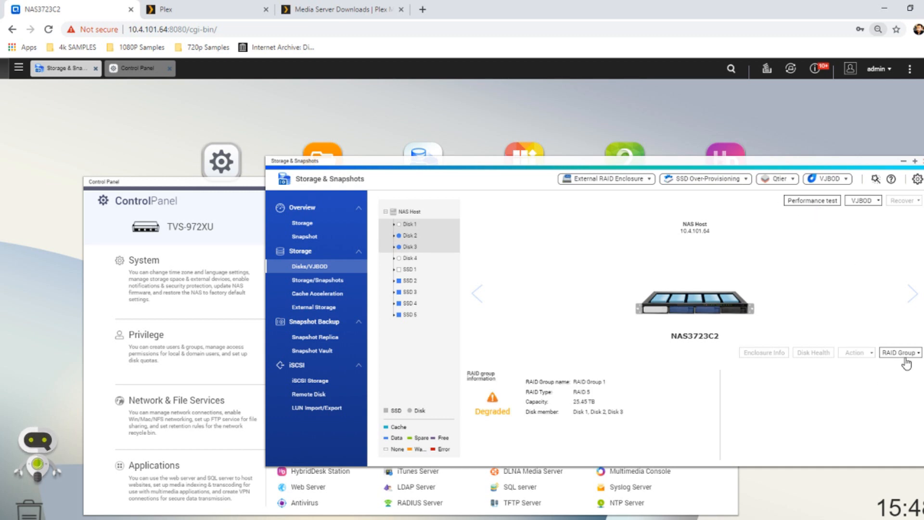
mouse_move(362, 278)
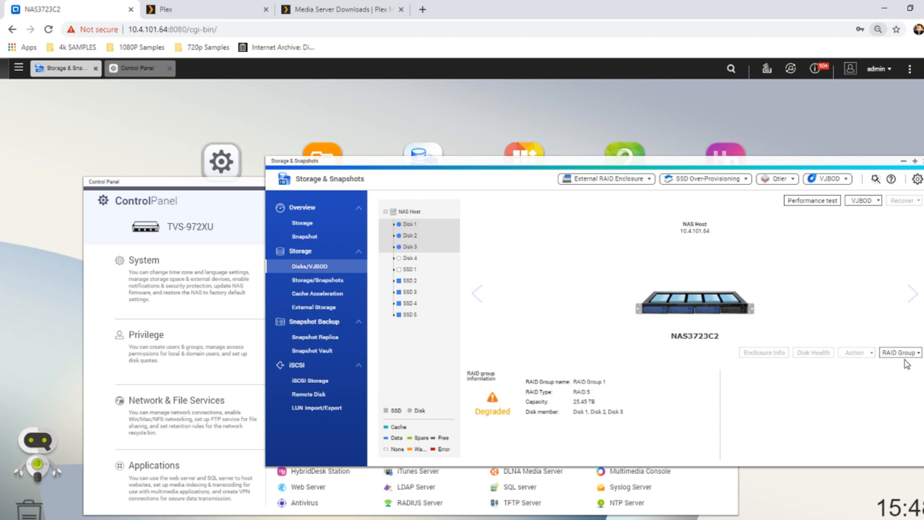
mouse_move(415, 232)
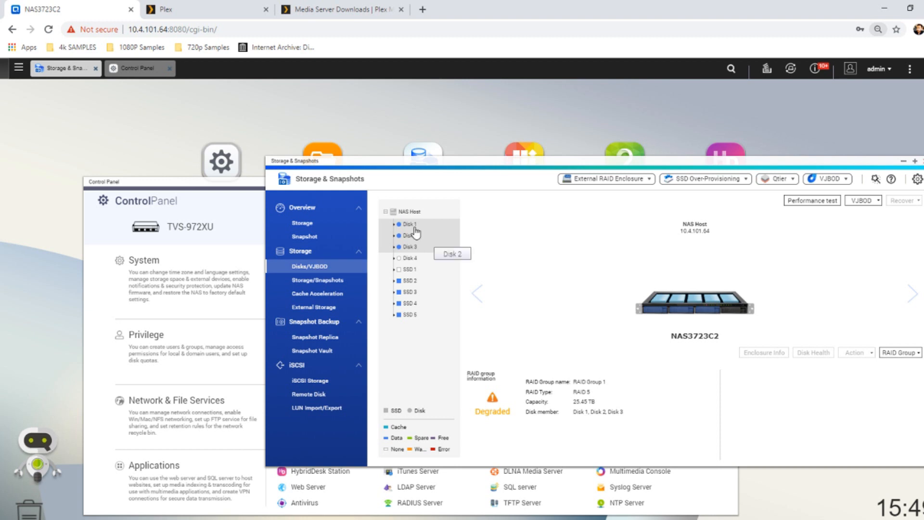
- Confirm reinserted Disk 1 is Good and RAID Group 1 reads Rebuilding
click(408, 224)
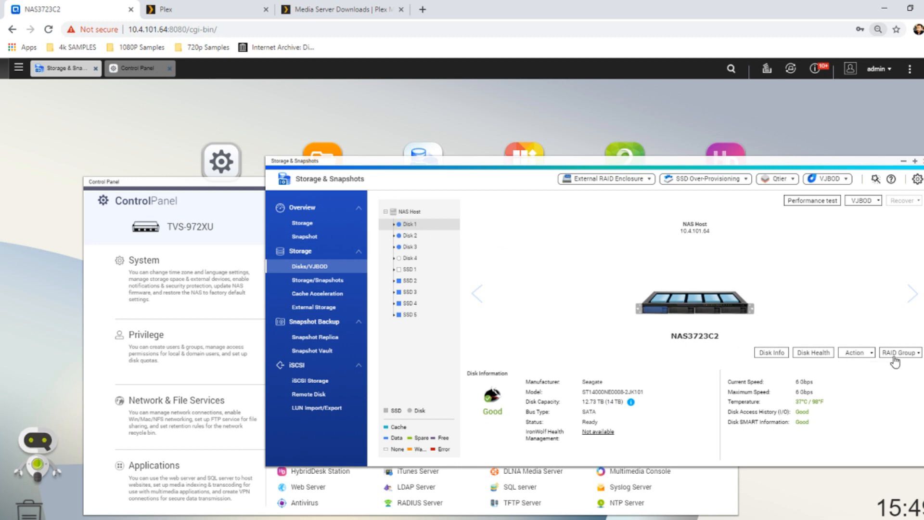
click(854, 352)
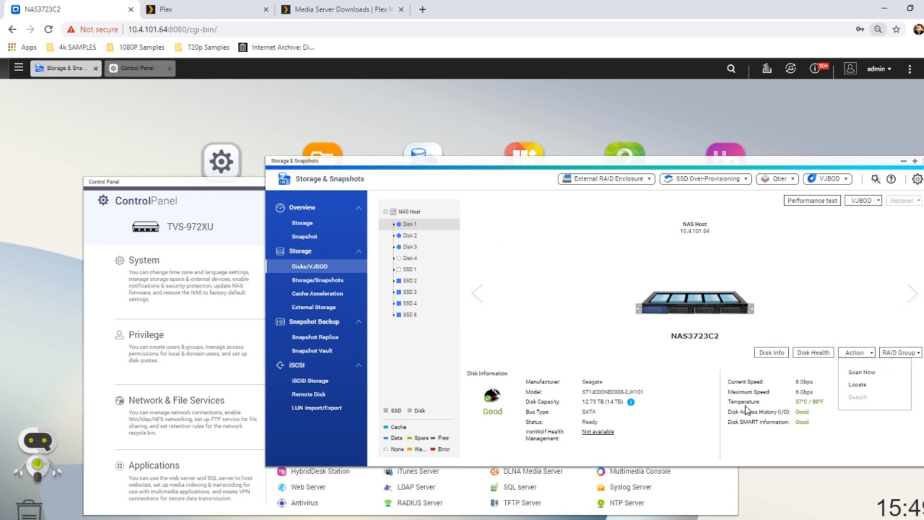
click(898, 352)
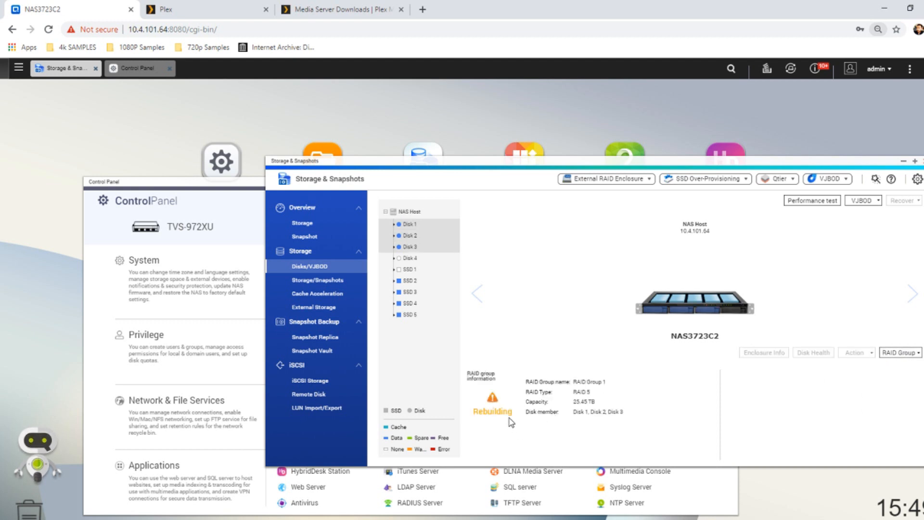
mouse_move(522, 410)
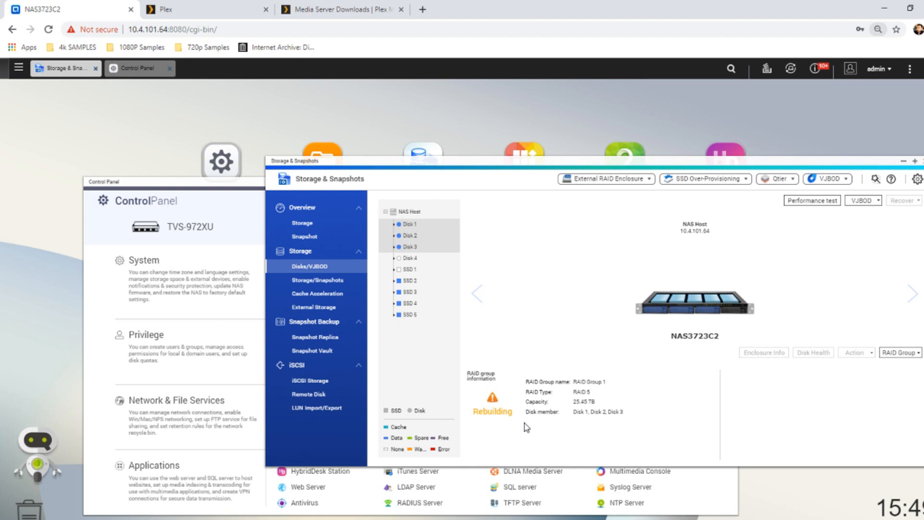
mouse_move(492, 411)
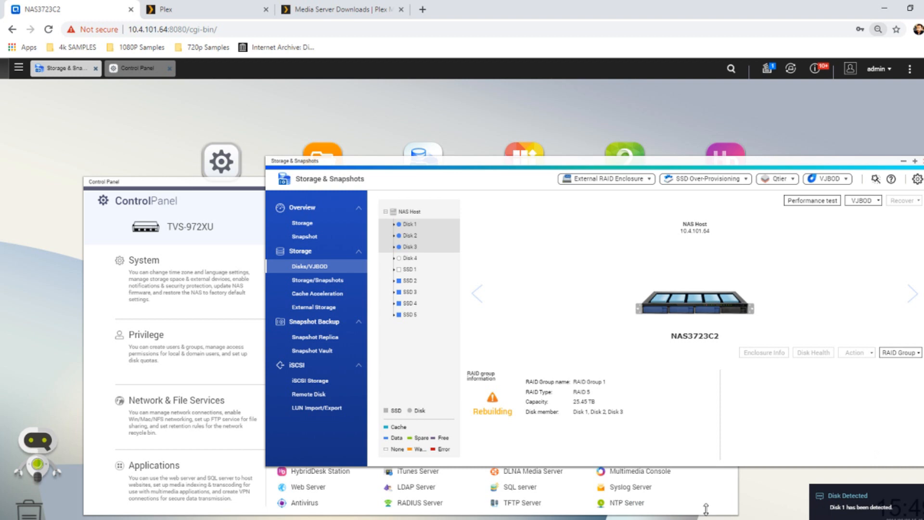
mouse_move(336, 268)
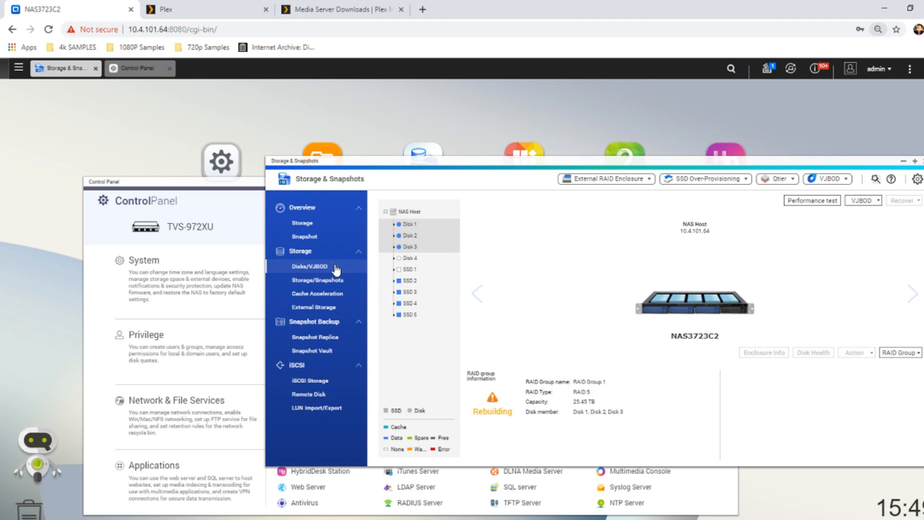
mouse_move(335, 270)
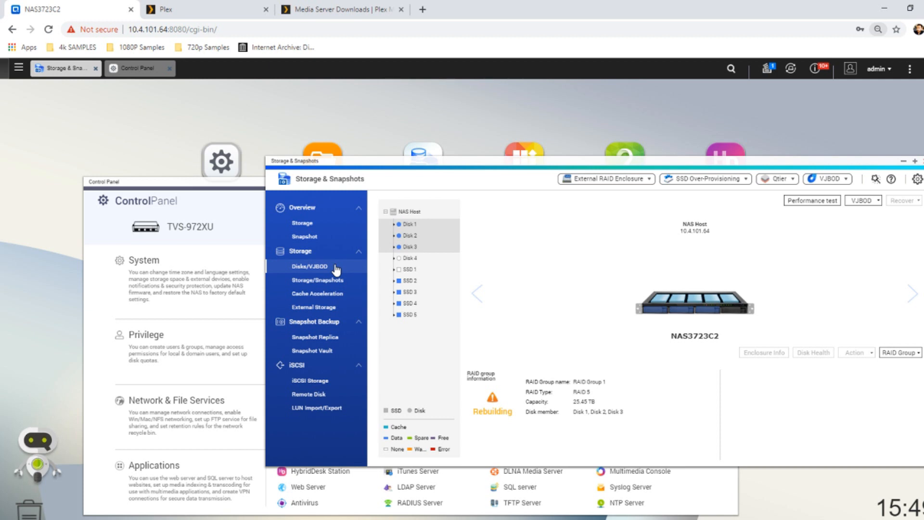
mouse_move(483, 411)
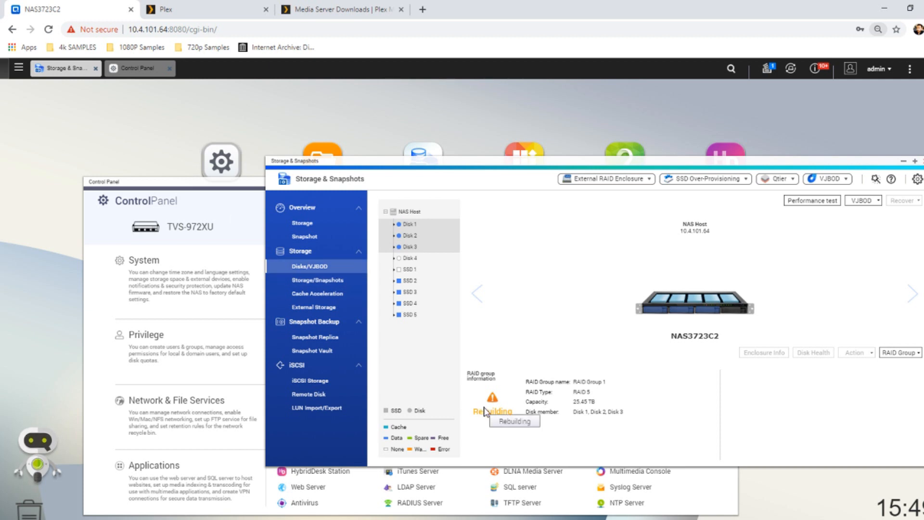